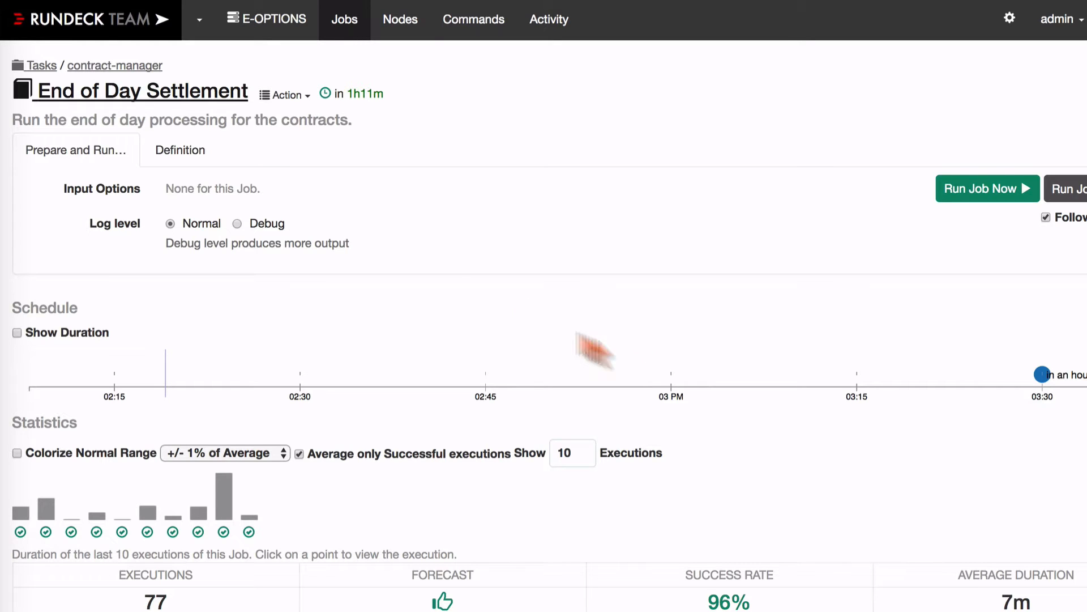
# - Show the job's Definition view: daily 15:30 schedule, four contract-manager steps, ruleset strategy
pyautogui.scroll(-3)
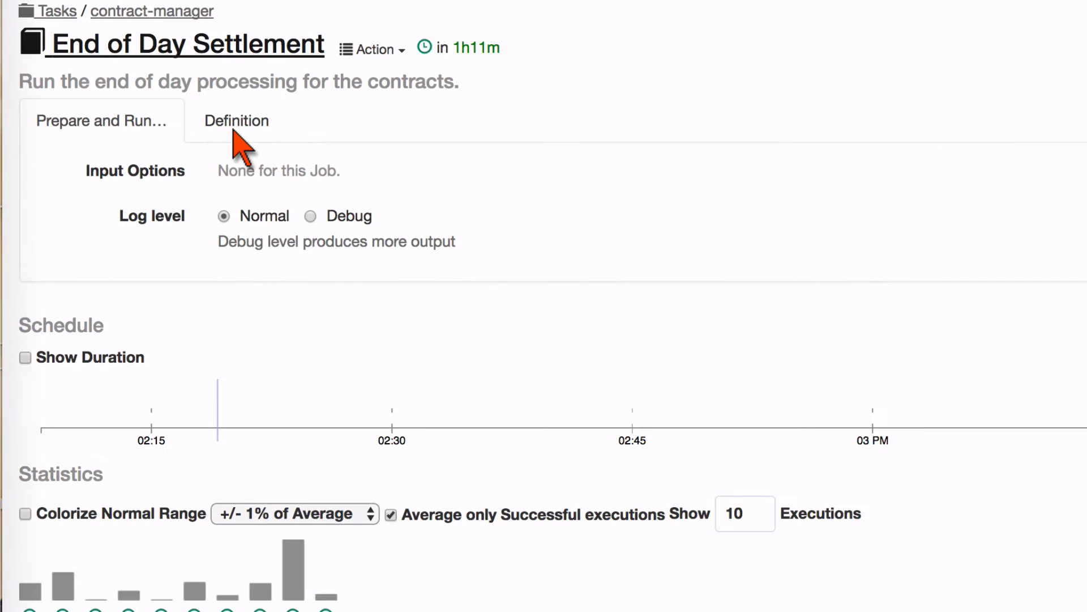
pyautogui.click(237, 120)
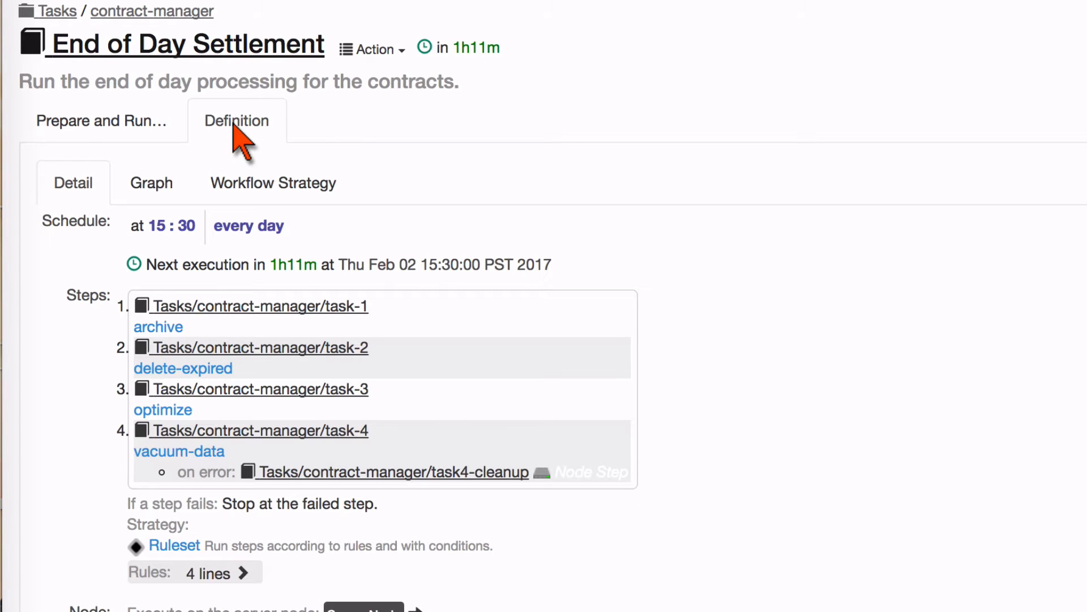
pyautogui.moveTo(124, 444)
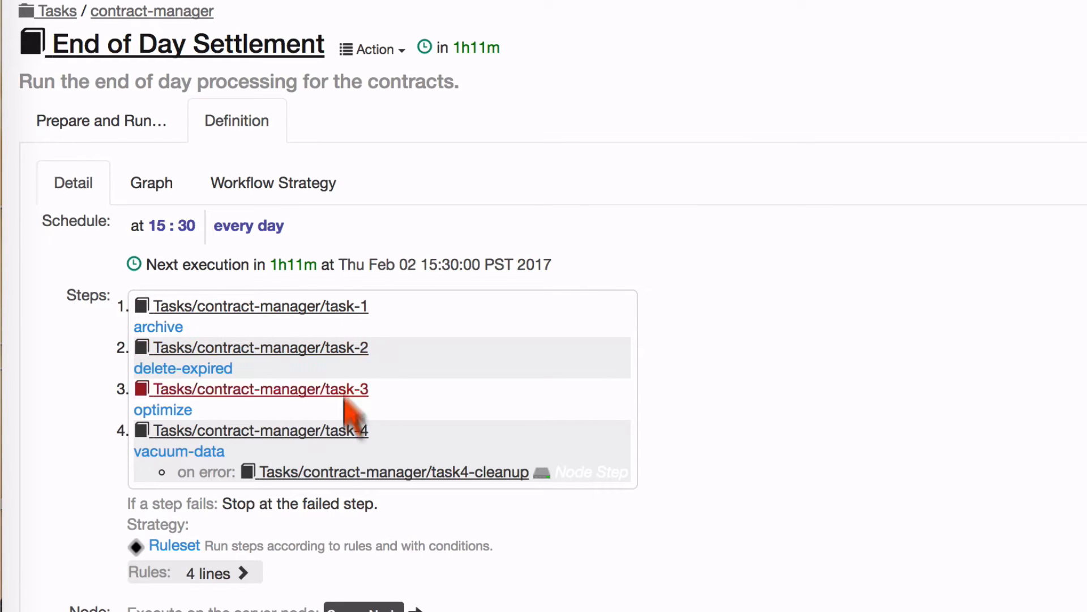
pyautogui.moveTo(333, 437)
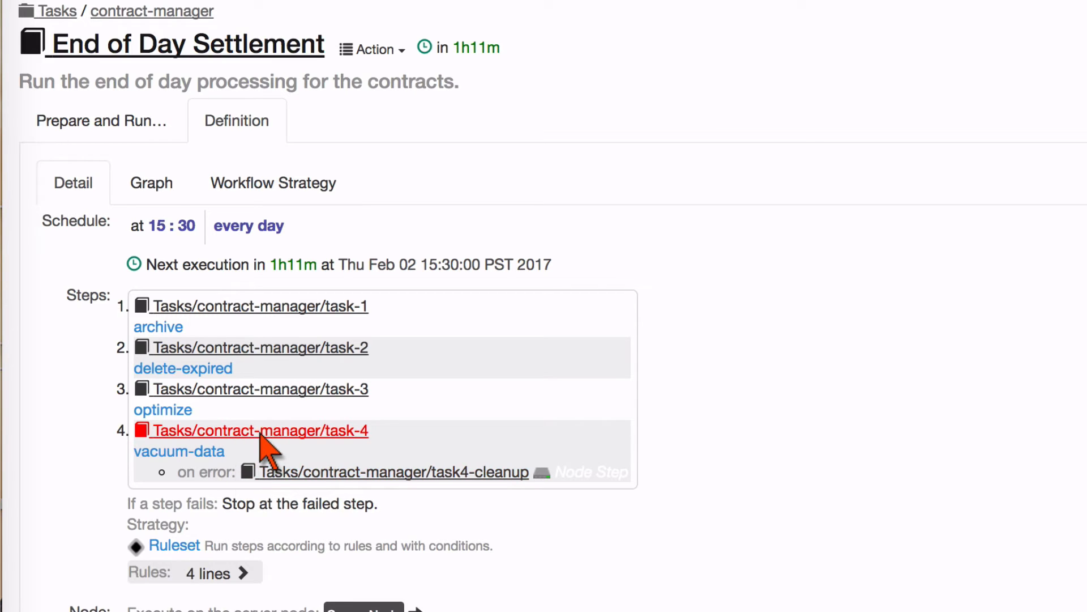
pyautogui.moveTo(382, 441)
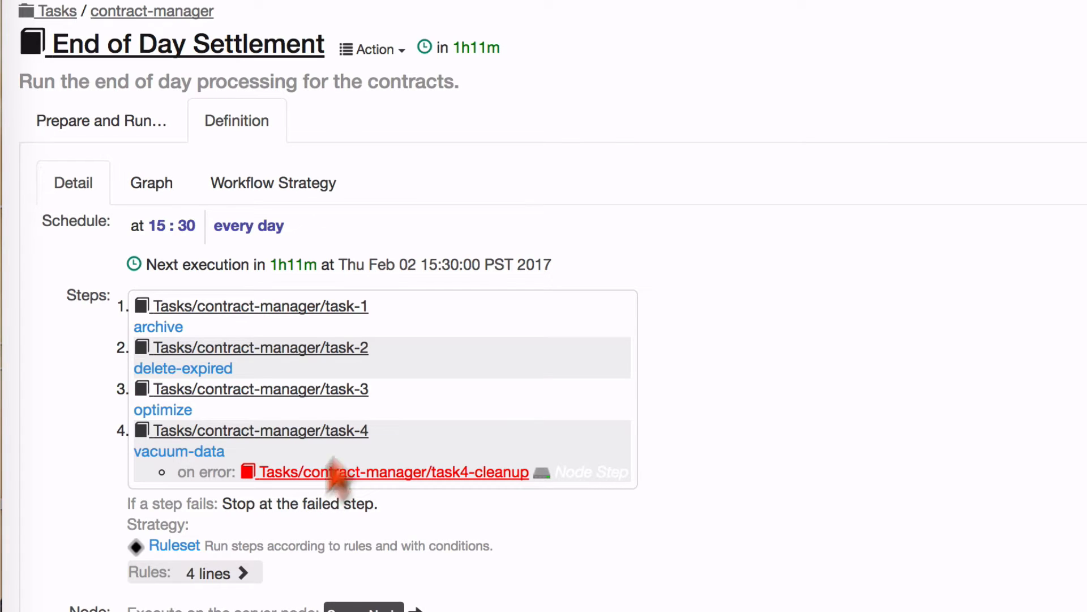
pyautogui.moveTo(361, 320)
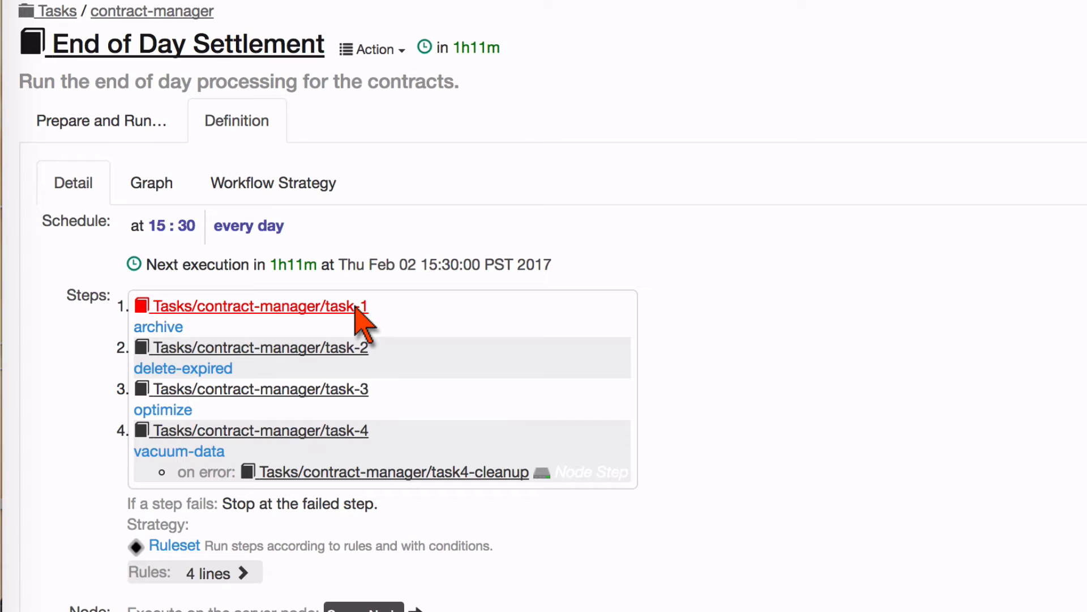
pyautogui.moveTo(298, 367)
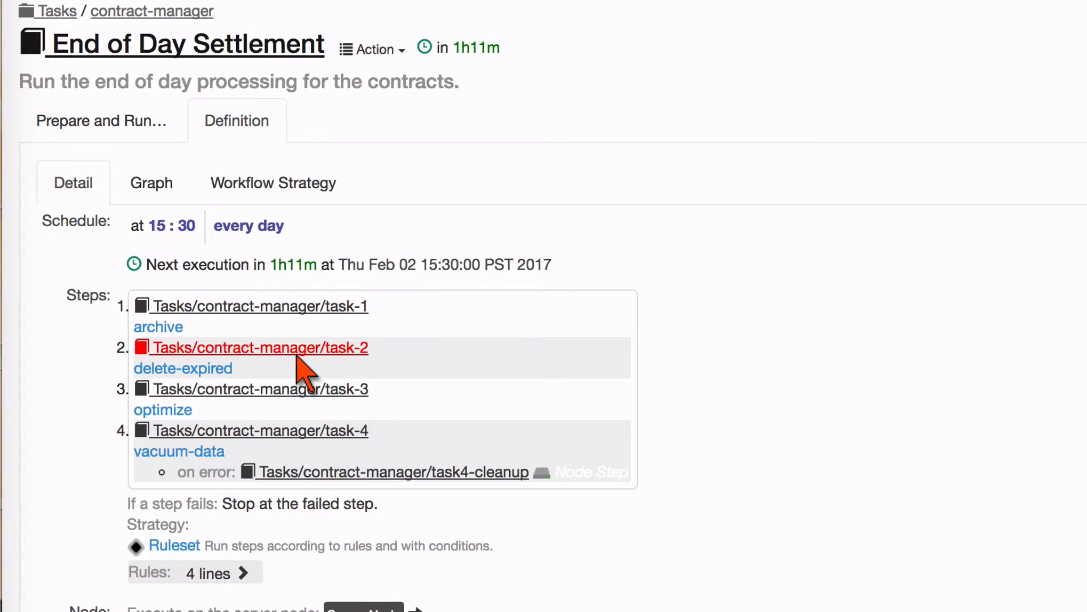
pyautogui.moveTo(298, 402)
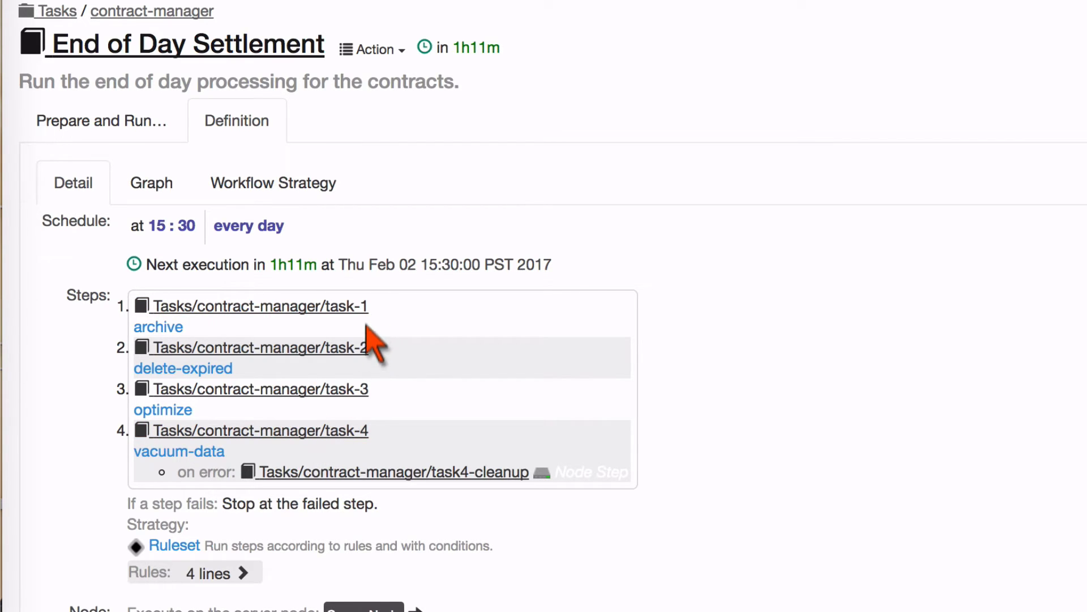
pyautogui.moveTo(402, 382)
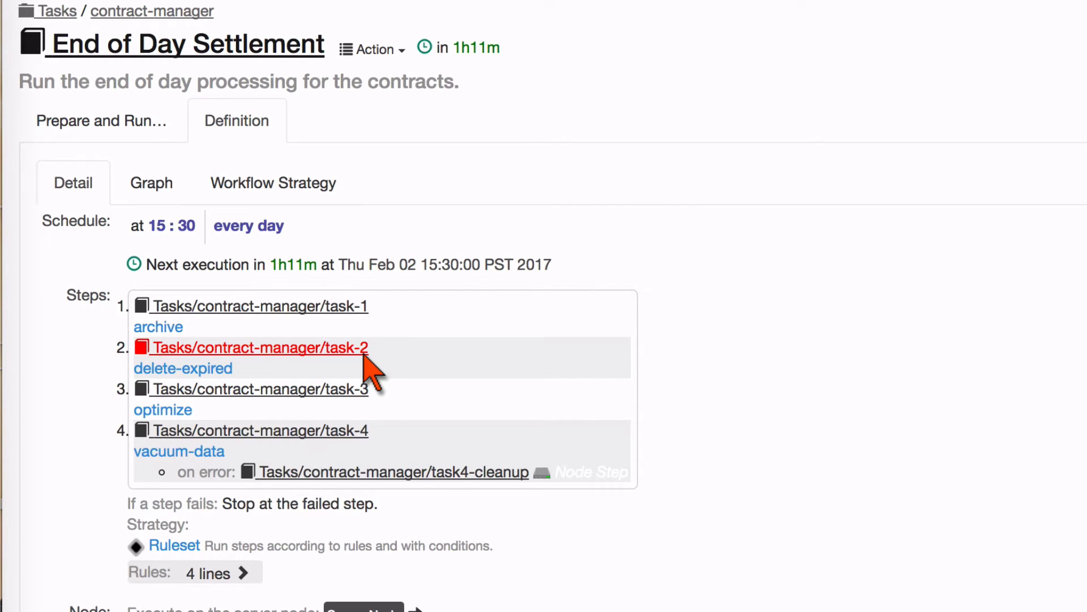
pyautogui.moveTo(363, 441)
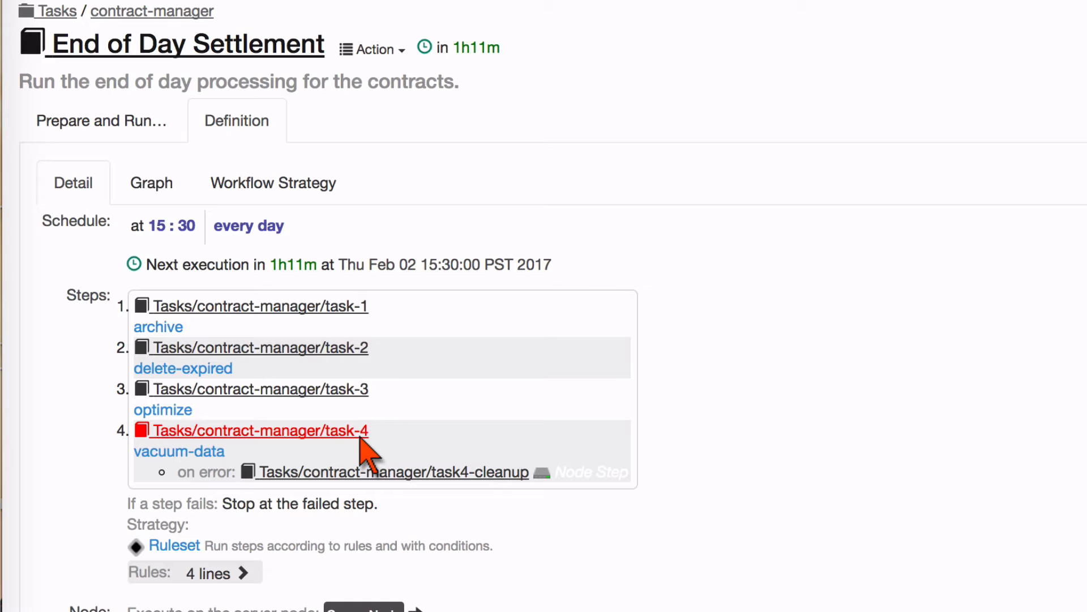
pyautogui.moveTo(381, 294)
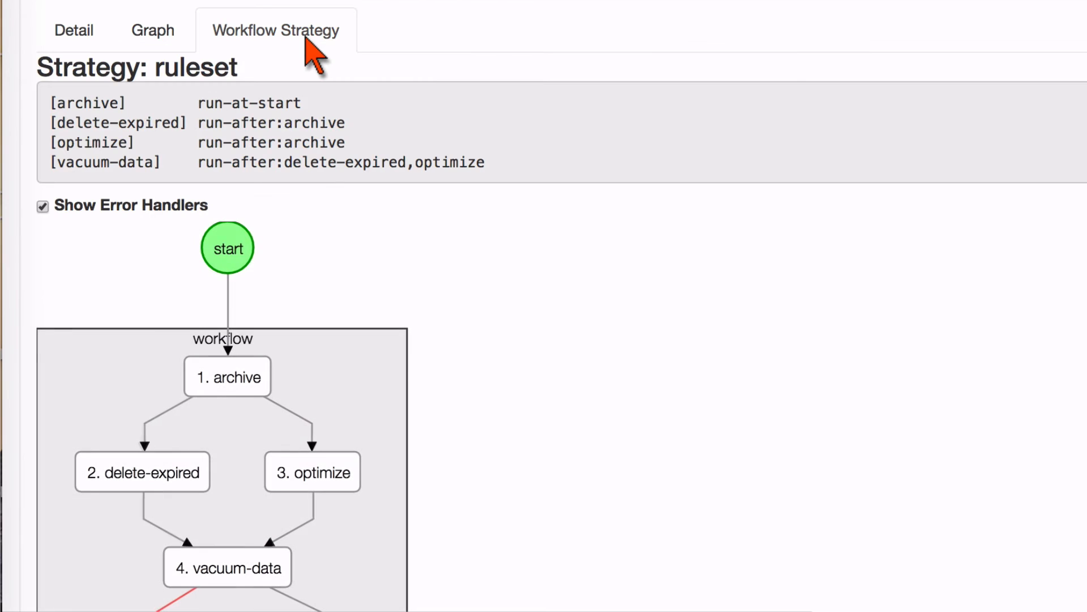
pyautogui.moveTo(316, 225)
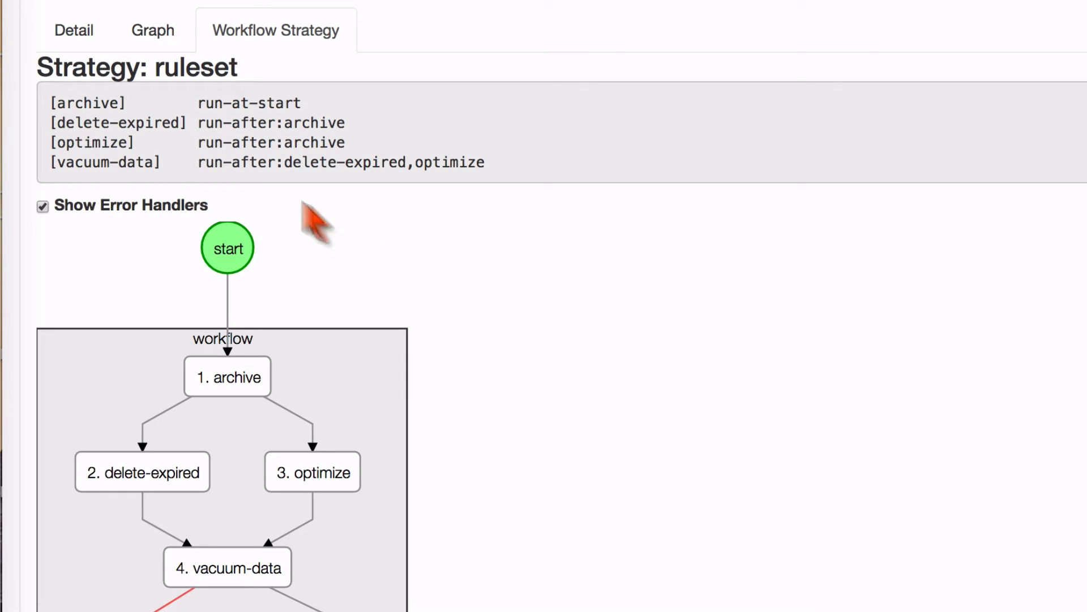
pyautogui.moveTo(287, 416)
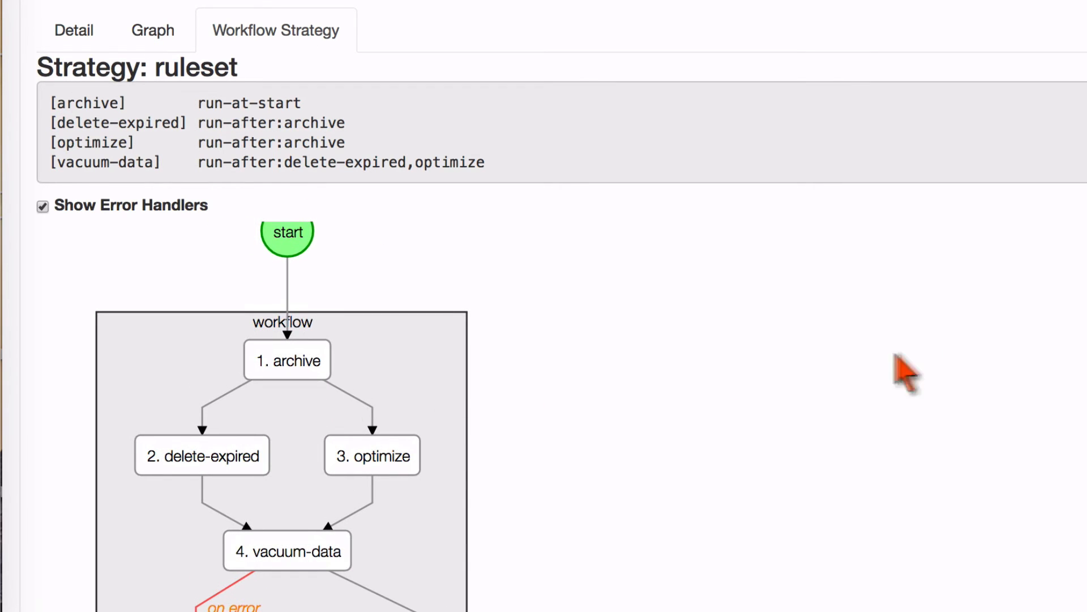
pyautogui.moveTo(430, 457)
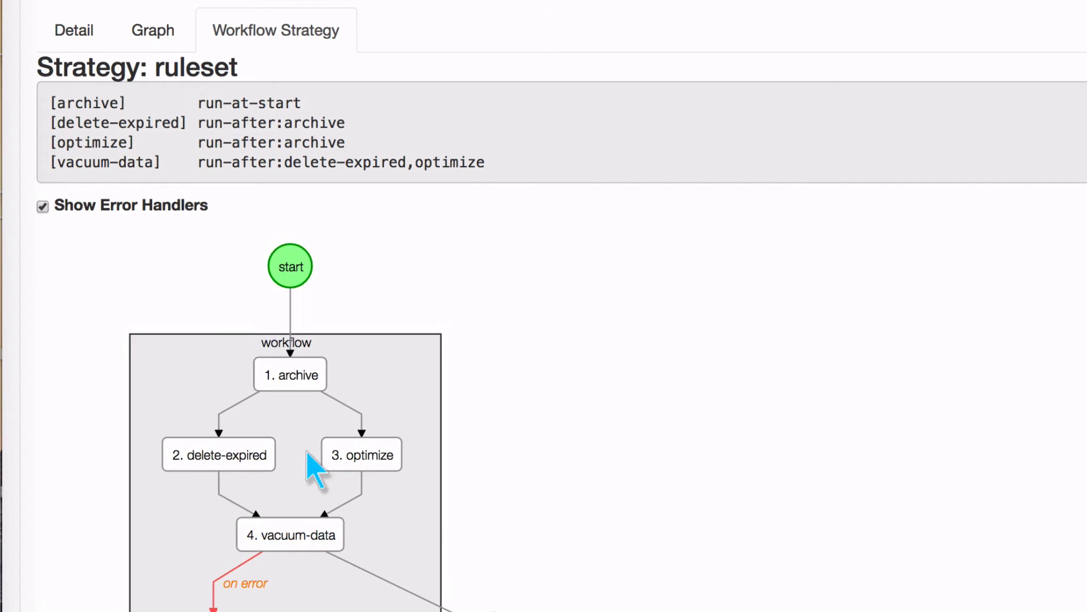
# - Launch the job immediately via Prepare and Run, creating execution #3,381, and follow it in Monitor
pyautogui.scroll(-3)
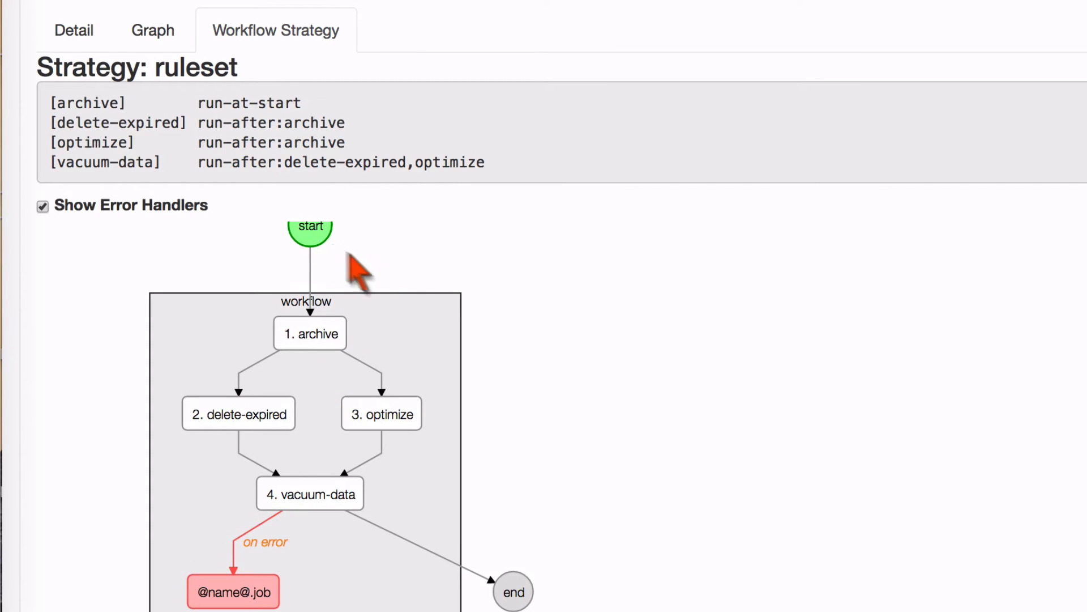
pyautogui.moveTo(313, 360)
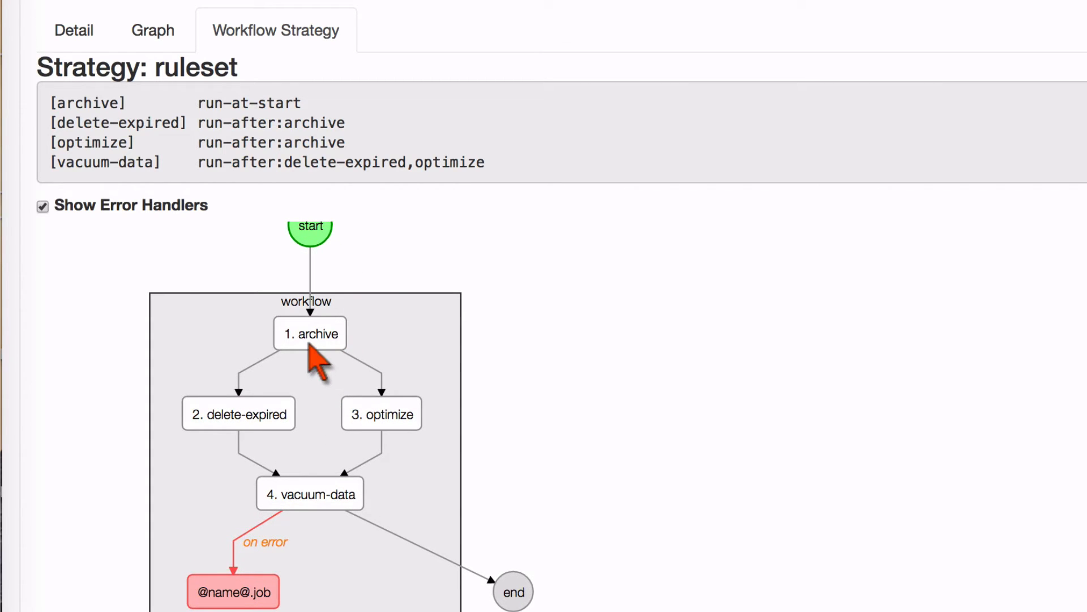
pyautogui.moveTo(209, 455)
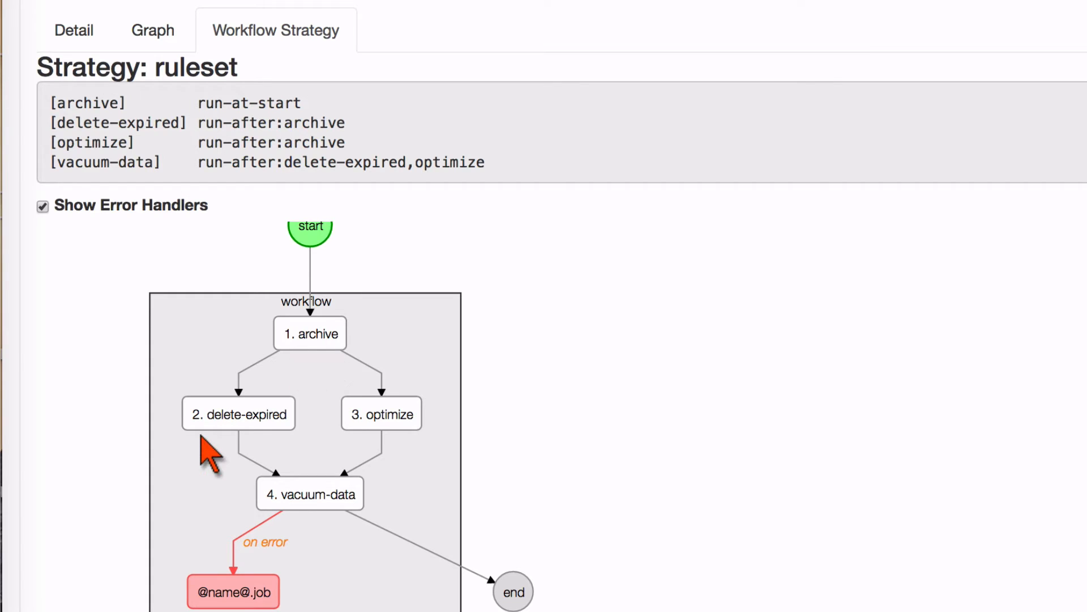
pyautogui.moveTo(297, 516)
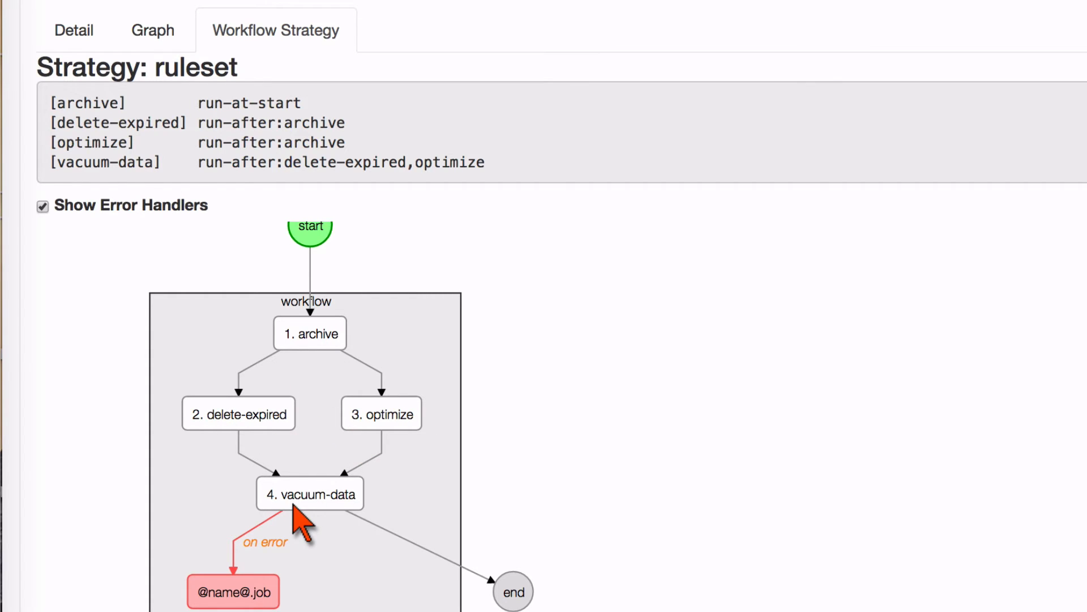
pyautogui.moveTo(319, 530)
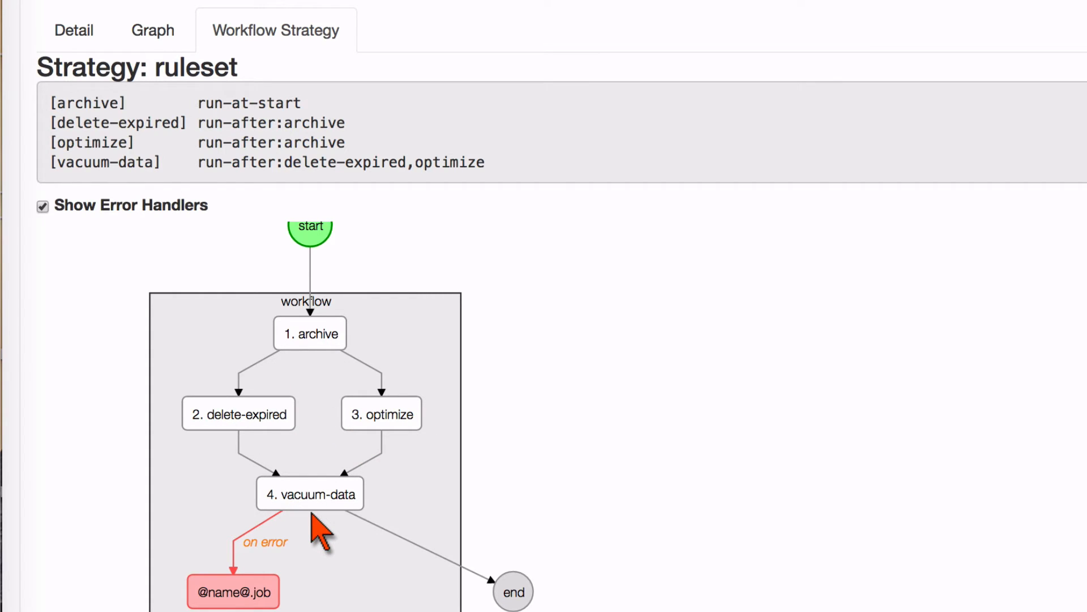
pyautogui.moveTo(500, 177)
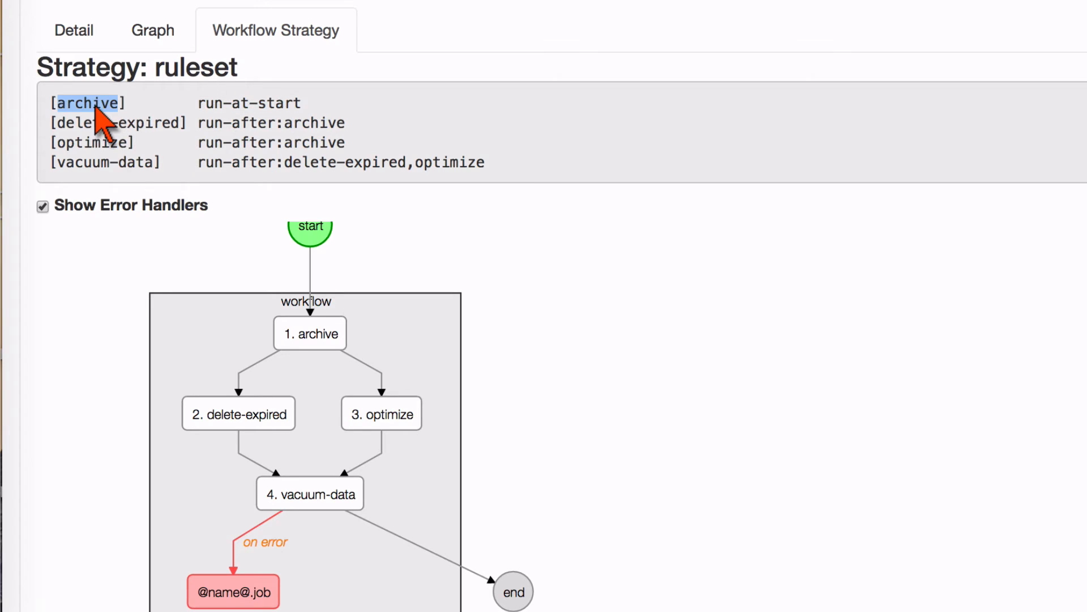
pyautogui.moveTo(271, 125)
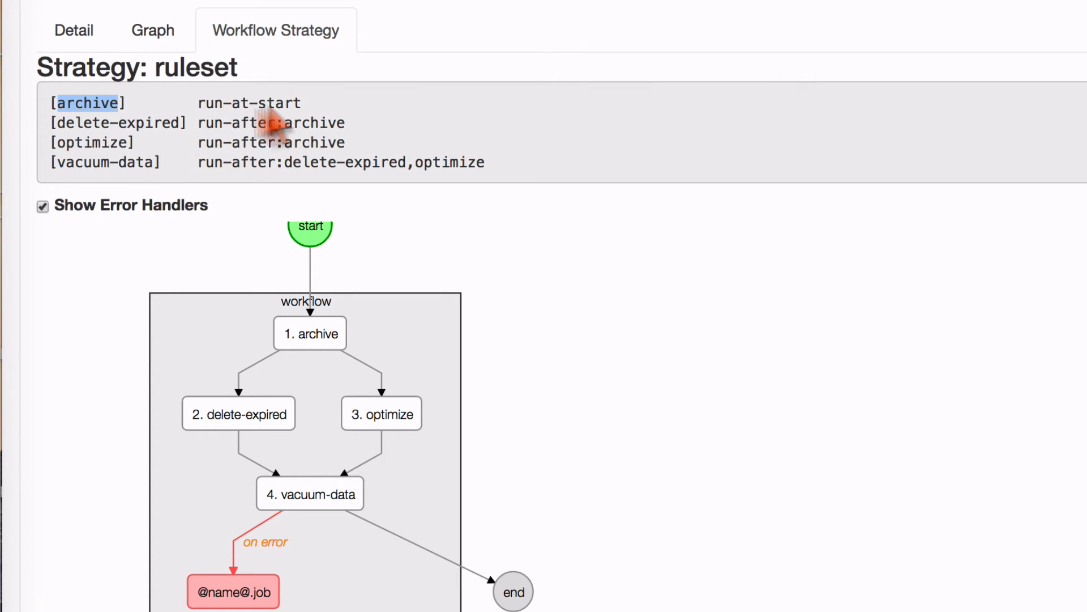
pyautogui.moveTo(111, 166)
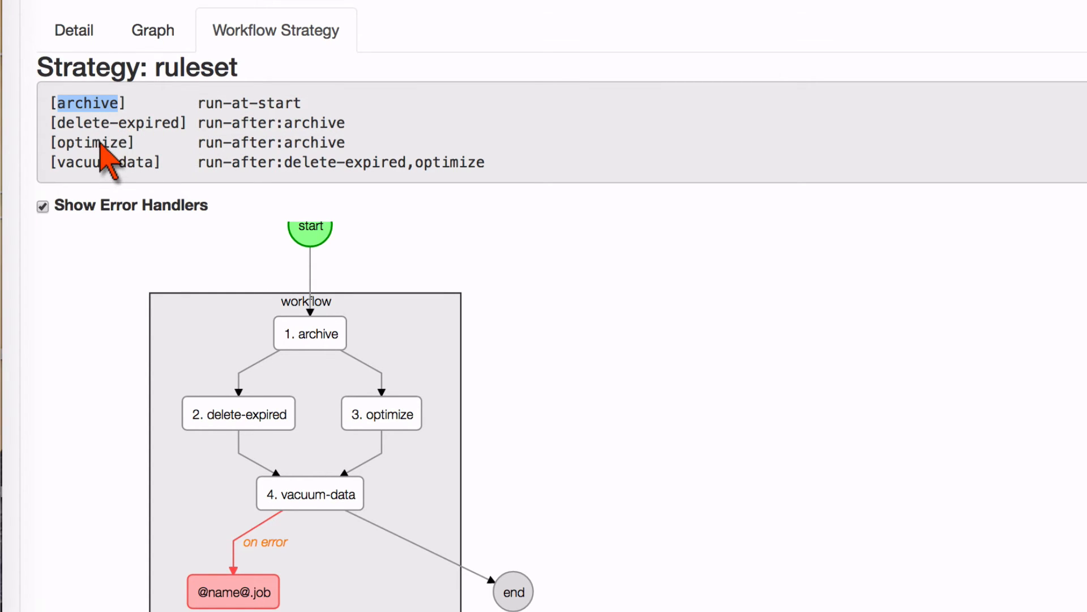
pyautogui.moveTo(323, 143)
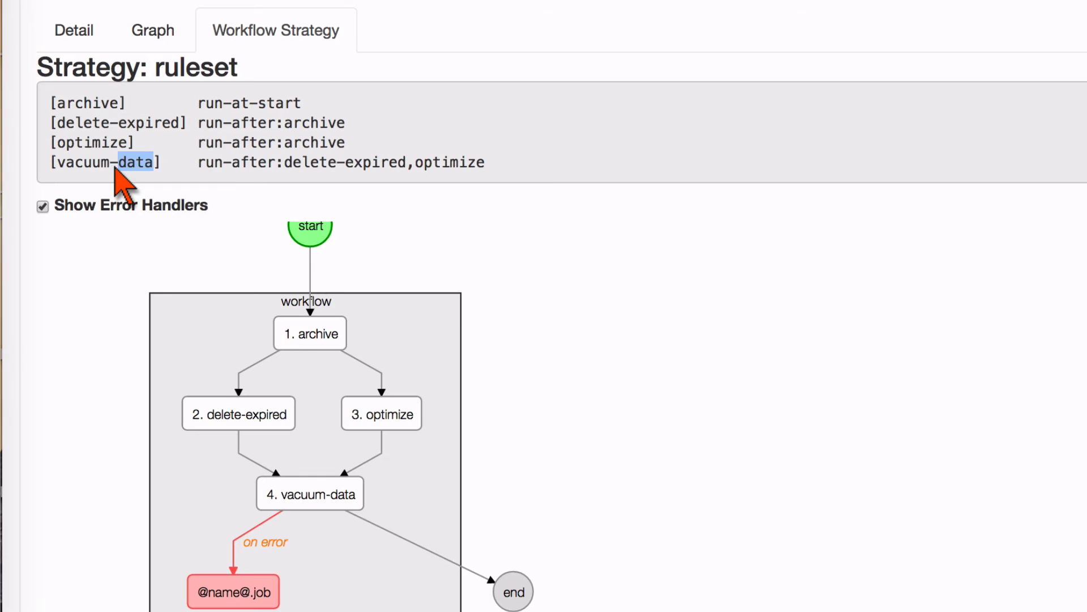
pyautogui.moveTo(478, 184)
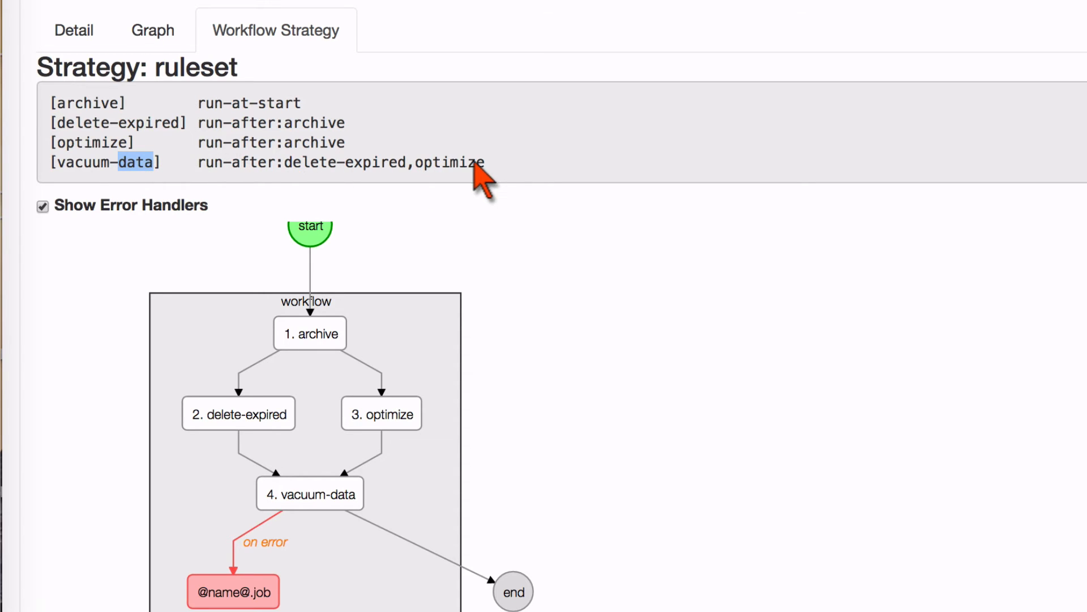
pyautogui.moveTo(495, 329)
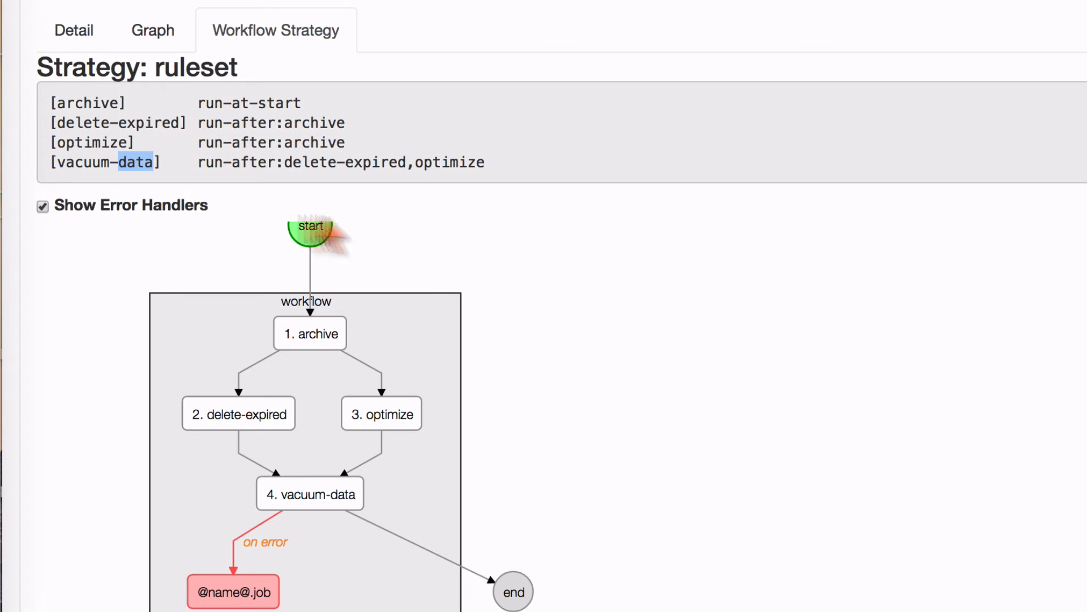
pyautogui.moveTo(160, 284)
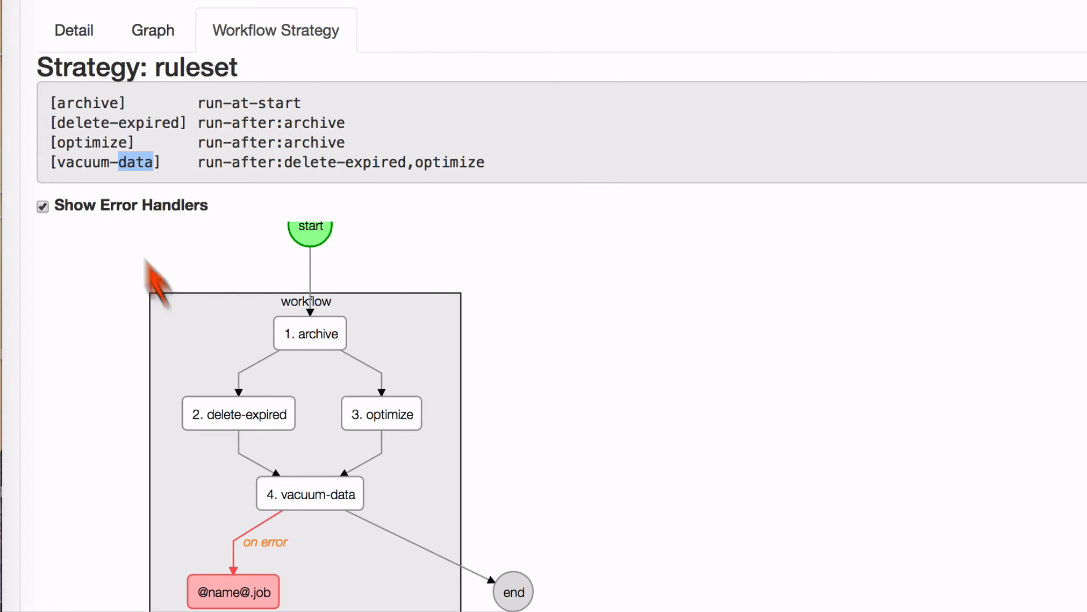
pyautogui.moveTo(291, 385)
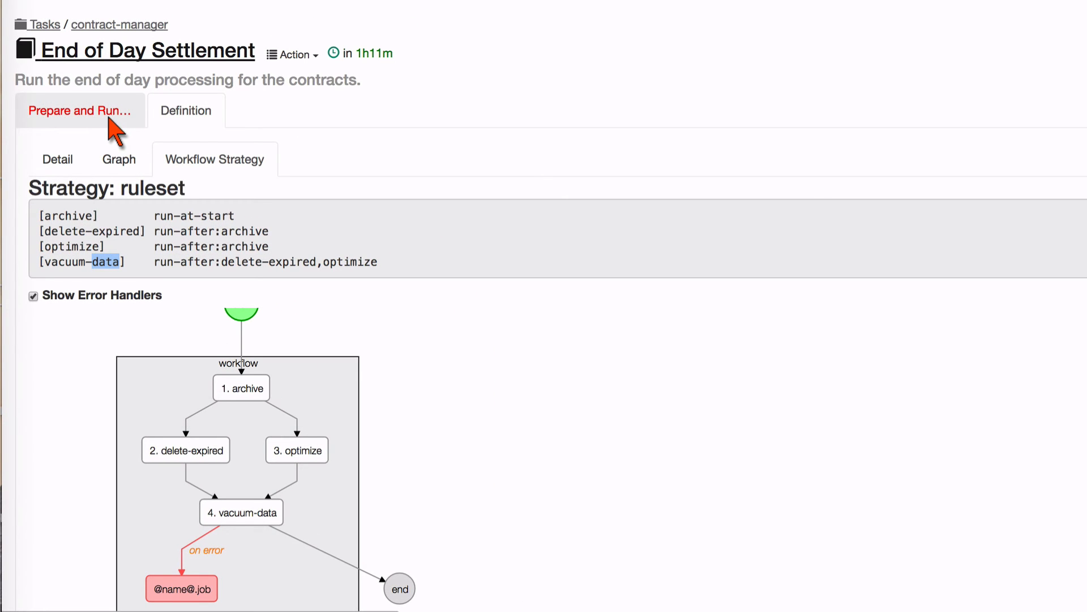
pyautogui.click(80, 110)
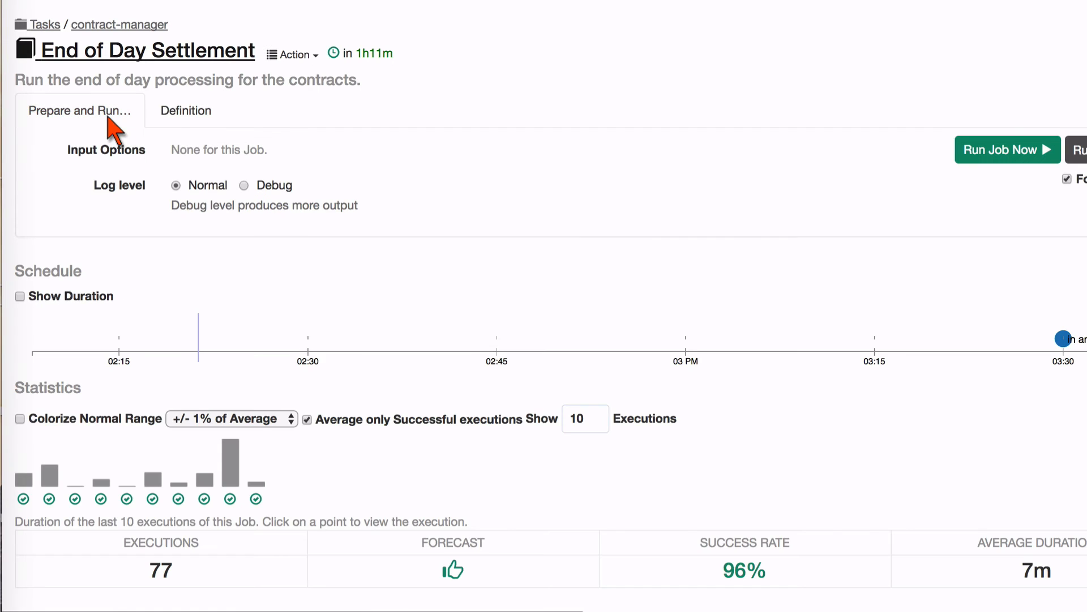
pyautogui.moveTo(1006, 149)
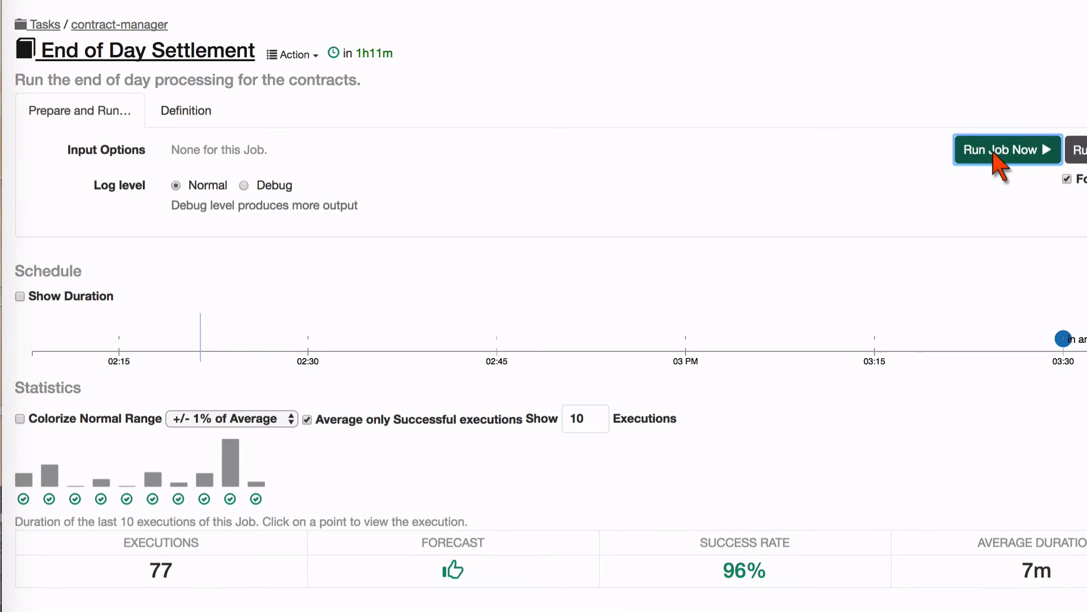
pyautogui.click(1007, 149)
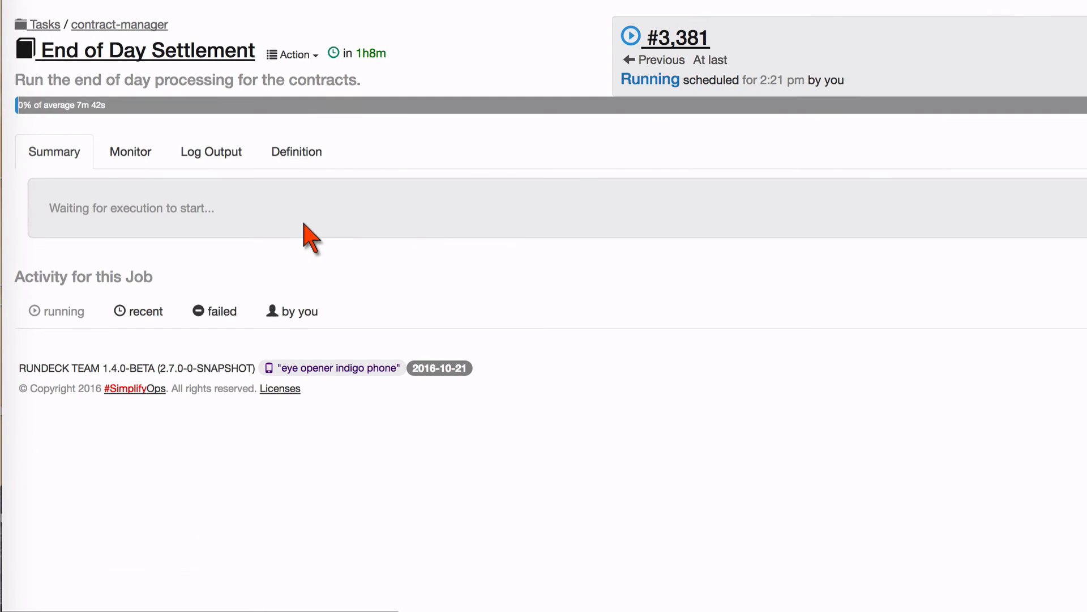
pyautogui.click(130, 151)
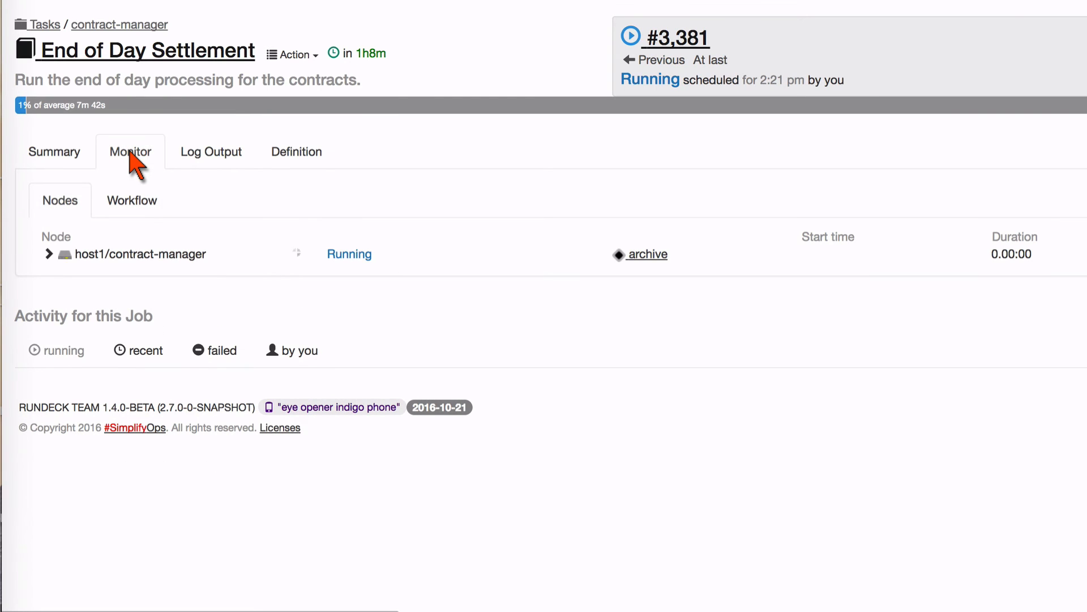
pyautogui.moveTo(57, 271)
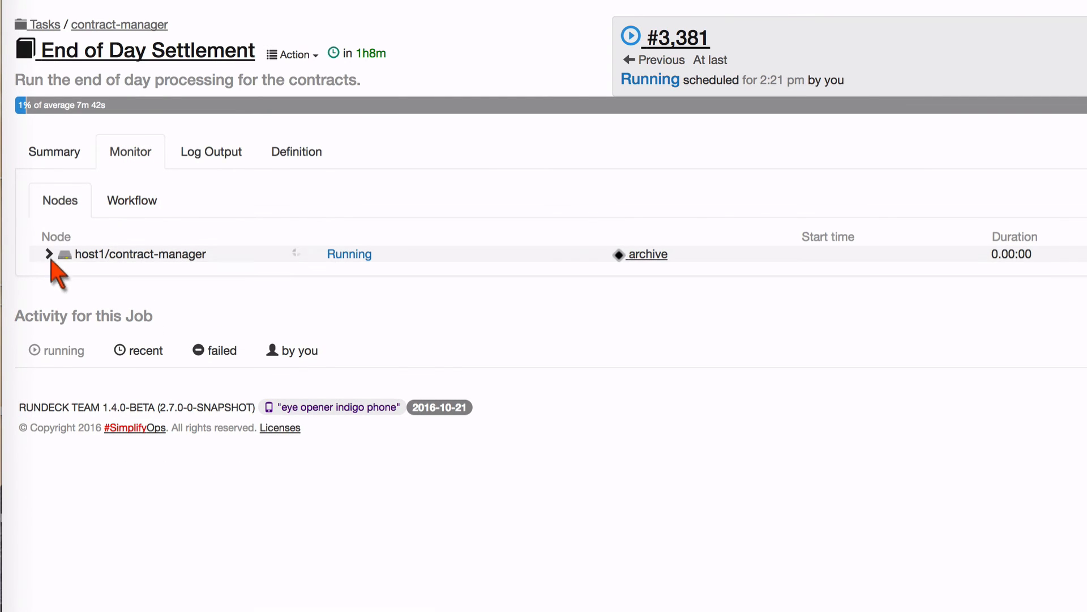
# - Expand host1/contract-manager's steps and reveal the running archive step's log output
pyautogui.click(47, 253)
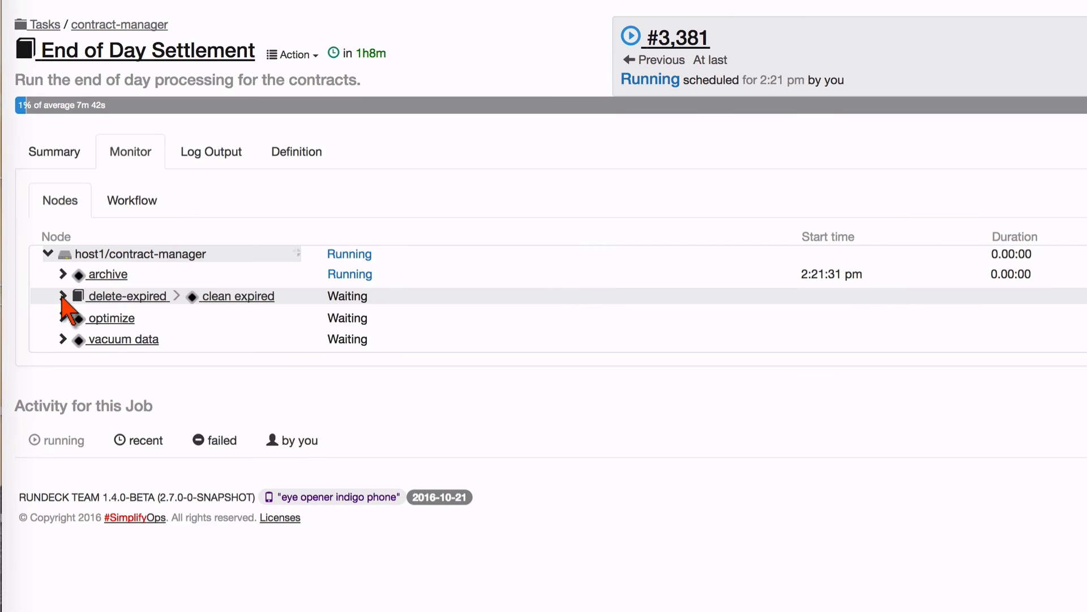
pyautogui.click(61, 296)
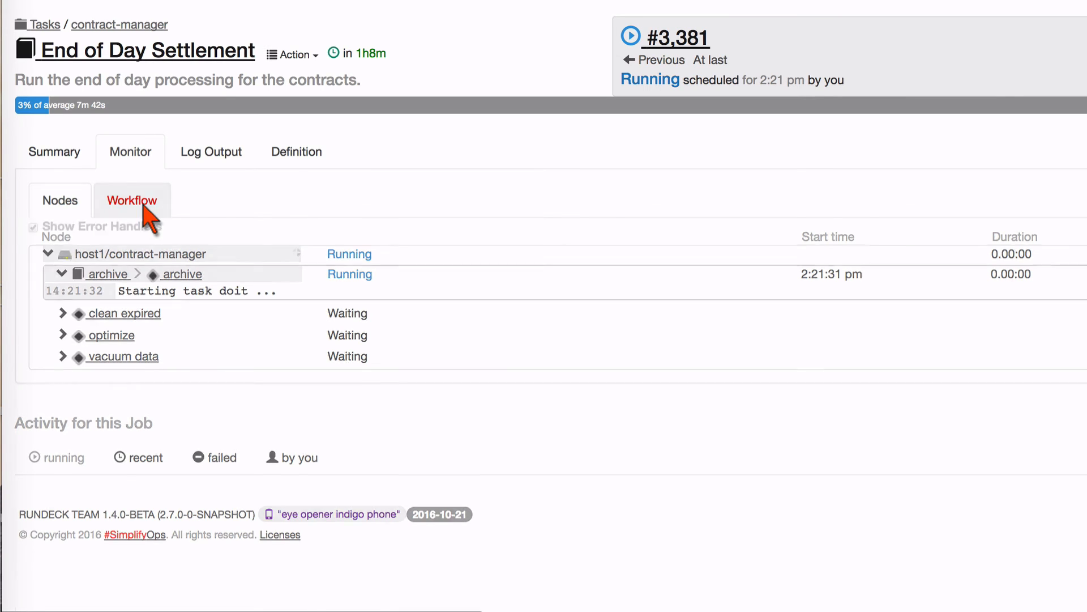
# - Switch execution #3,381 to the Workflow graph with the archive step highlighted as active
pyautogui.click(131, 200)
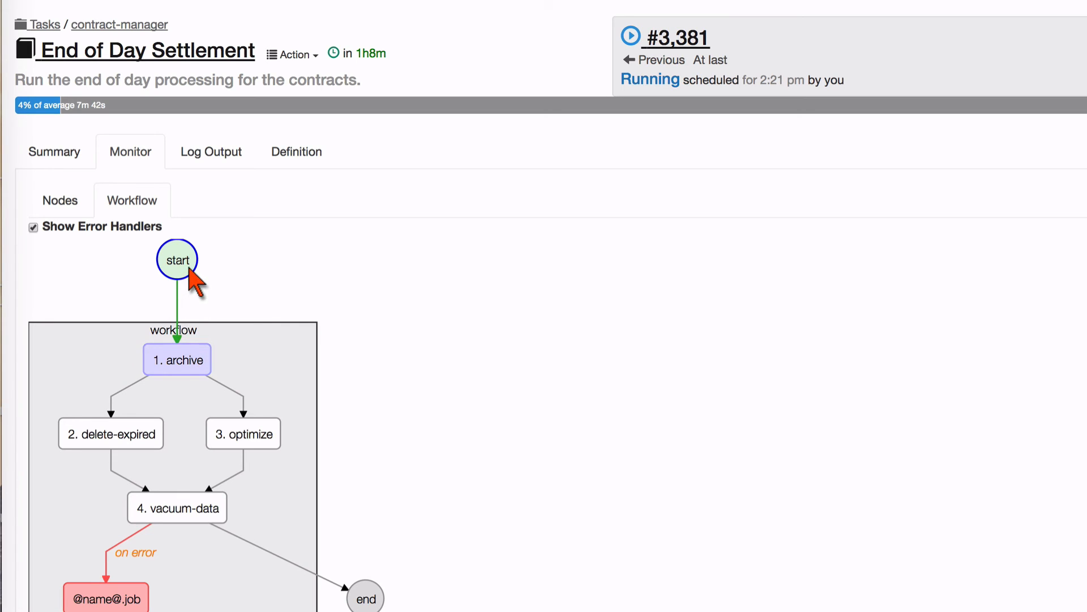
pyautogui.moveTo(194, 375)
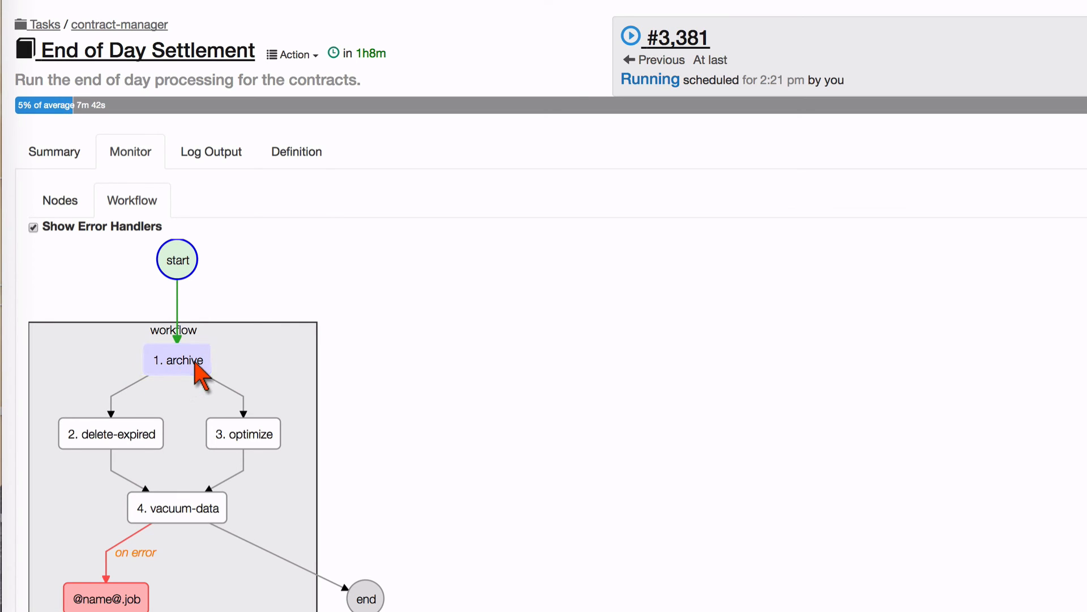
pyautogui.moveTo(157, 371)
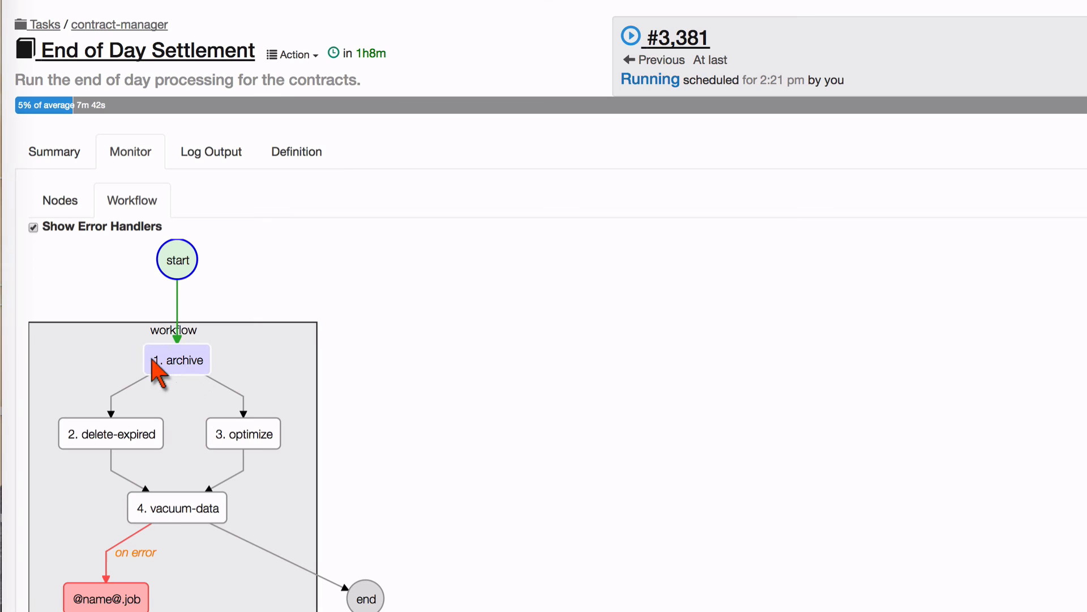
pyautogui.moveTo(202, 394)
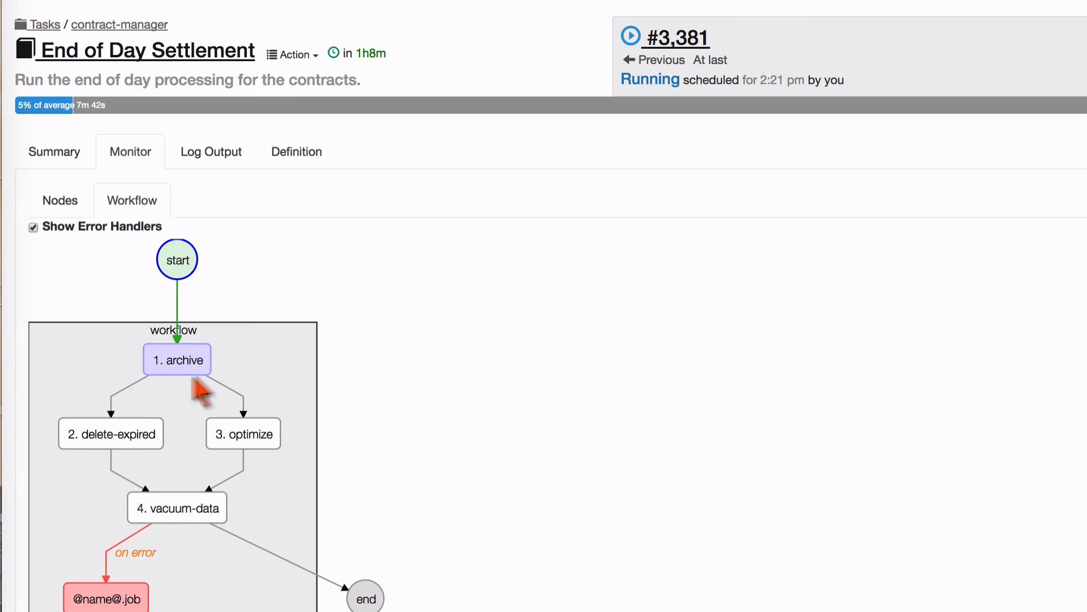
pyautogui.moveTo(202, 385)
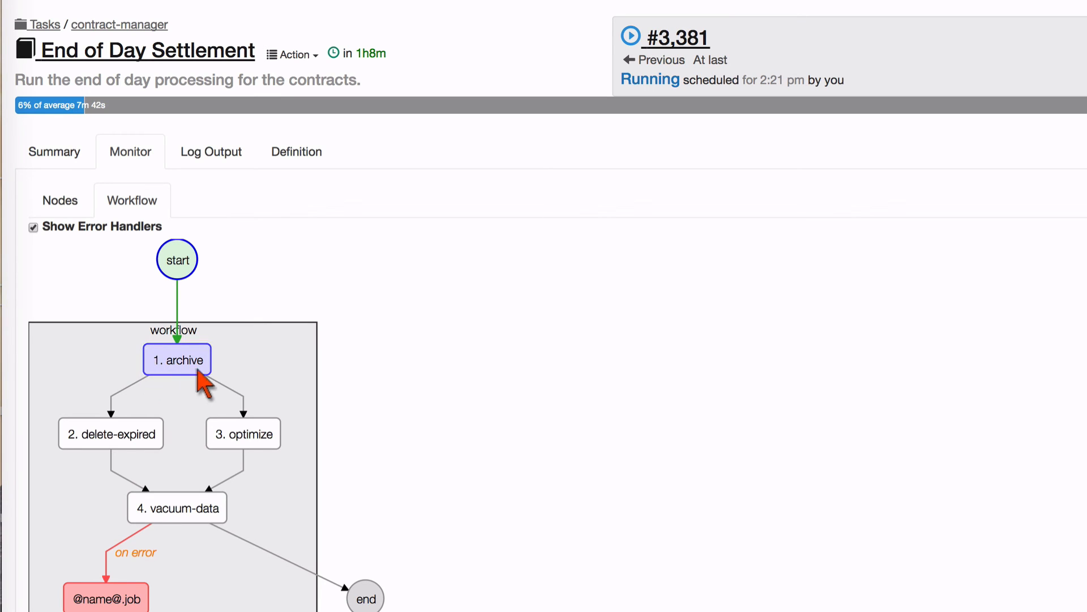
pyautogui.moveTo(253, 437)
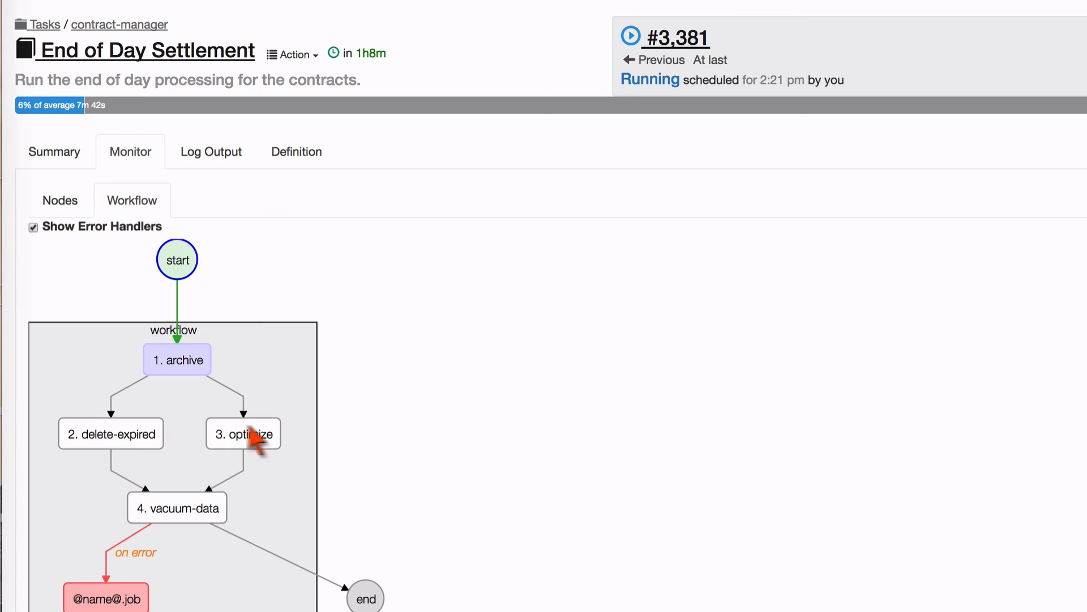
pyautogui.moveTo(210, 506)
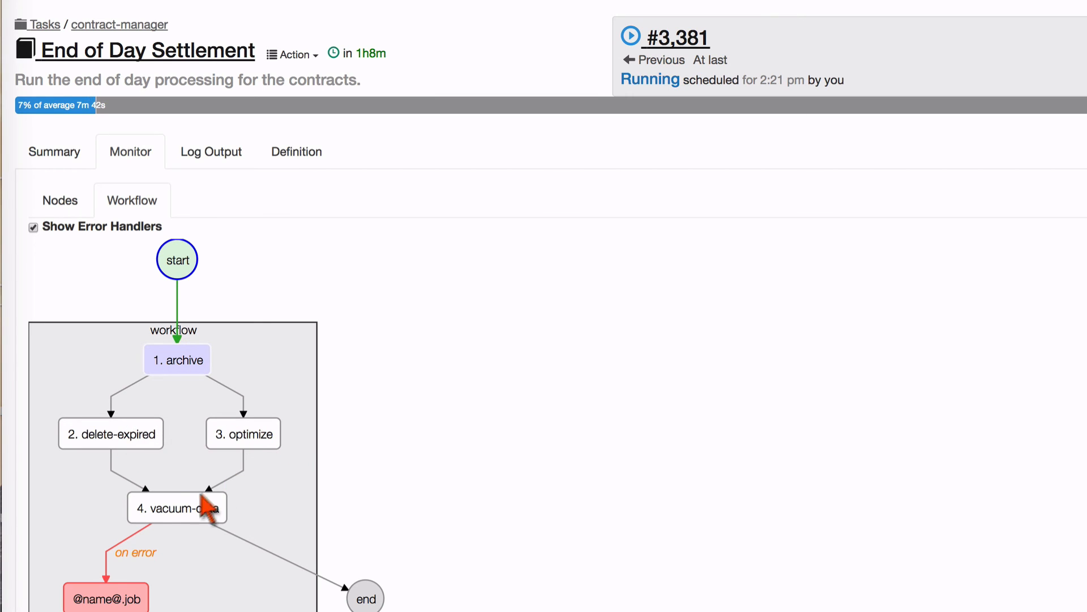
pyautogui.moveTo(225, 525)
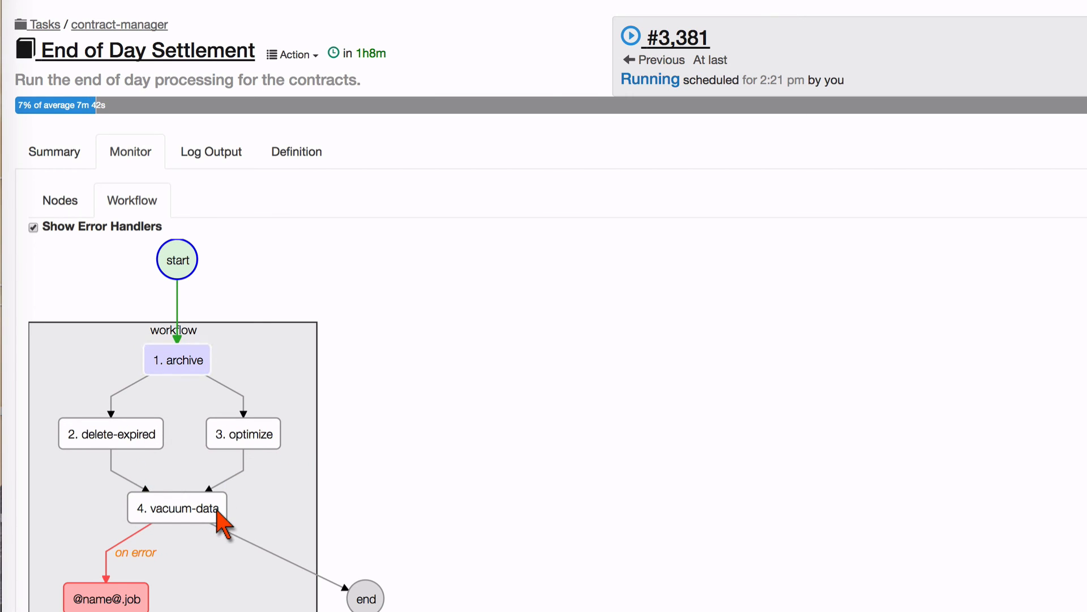
pyautogui.click(177, 359)
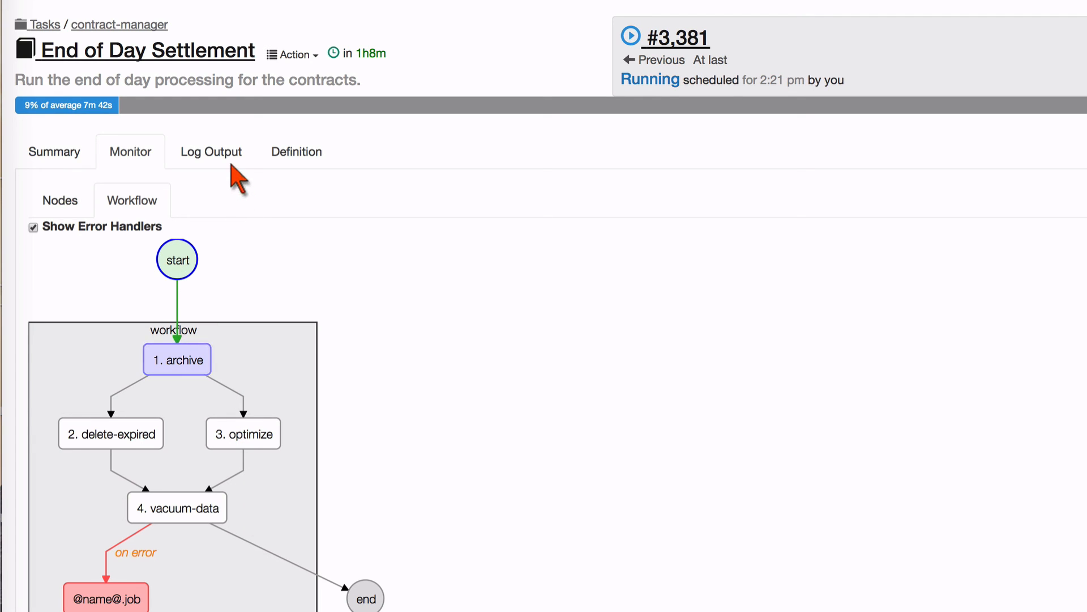
pyautogui.click(211, 150)
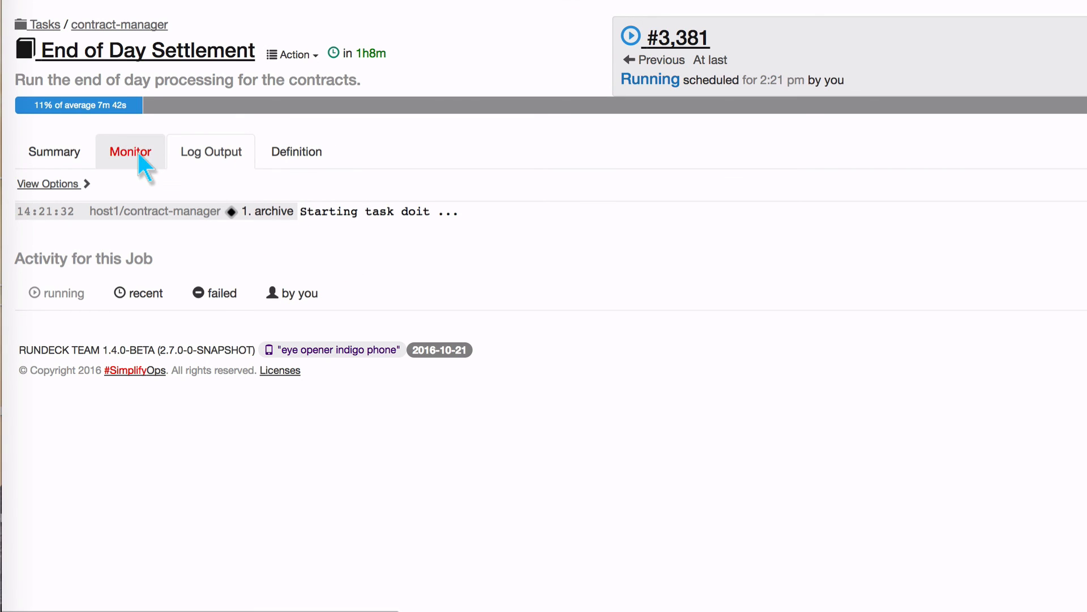
pyautogui.click(130, 151)
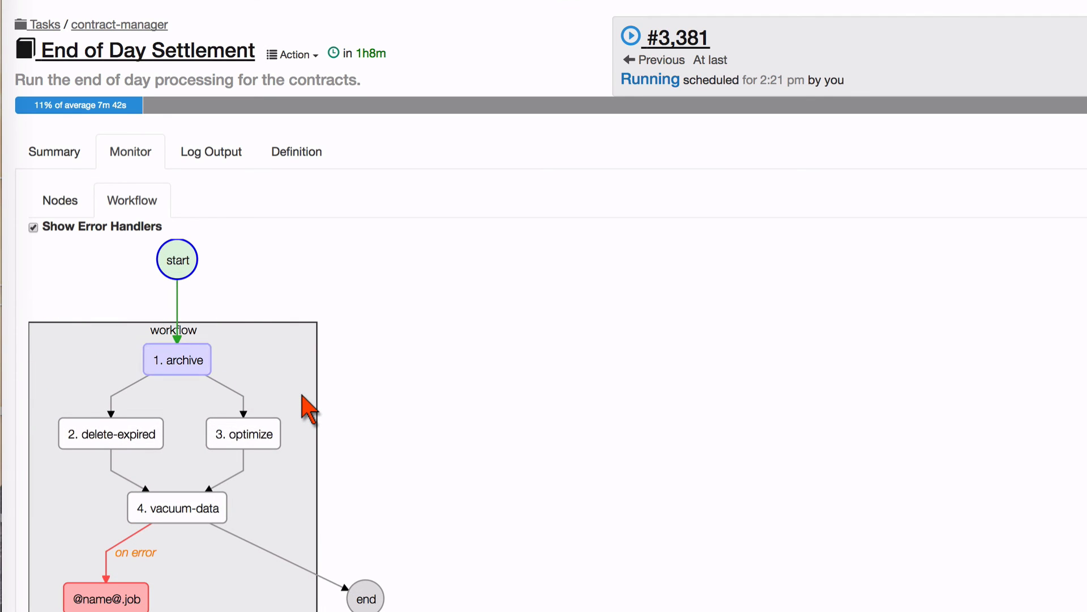